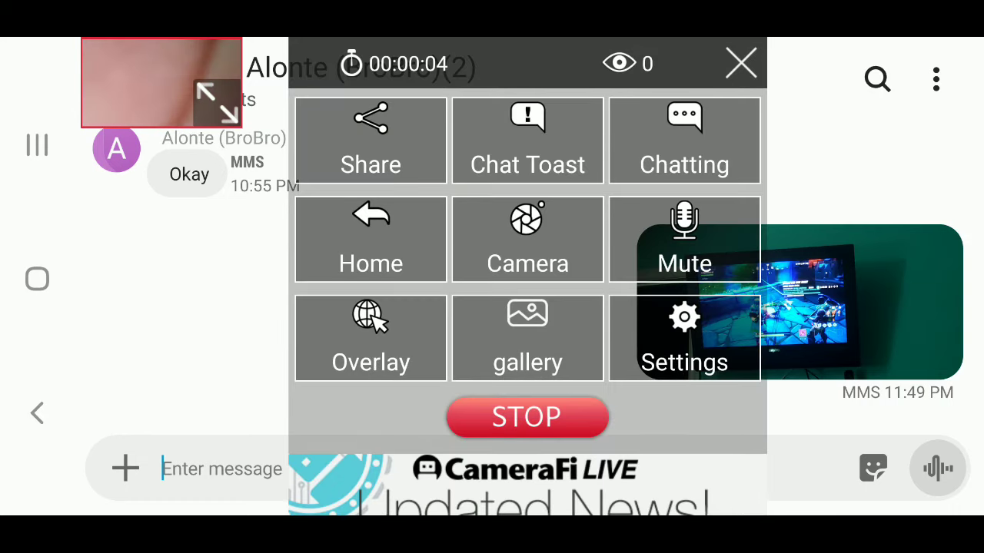
# - Hide the CameraFi Live Share/Chat/Stop panel so the group chat is fully visible
pyautogui.click(741, 63)
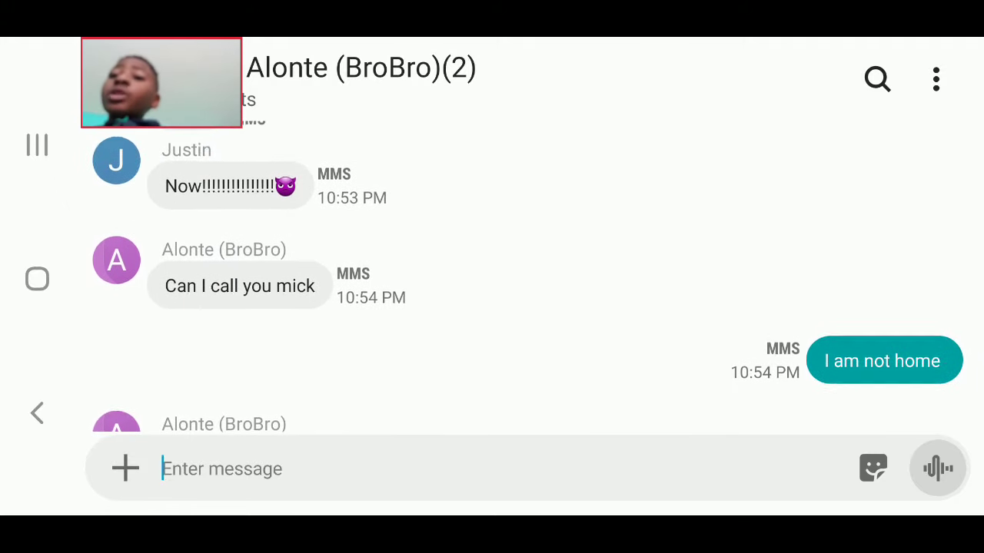
# - Scroll back through the BroBro group chat to the Sunday, August 11, 2019 messages
pyautogui.scroll(3)
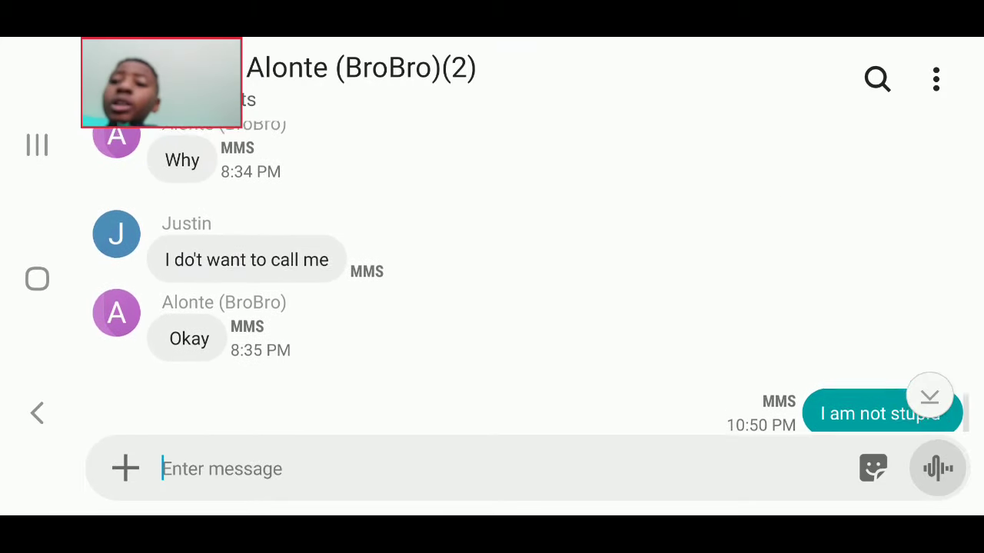
pyautogui.scroll(3)
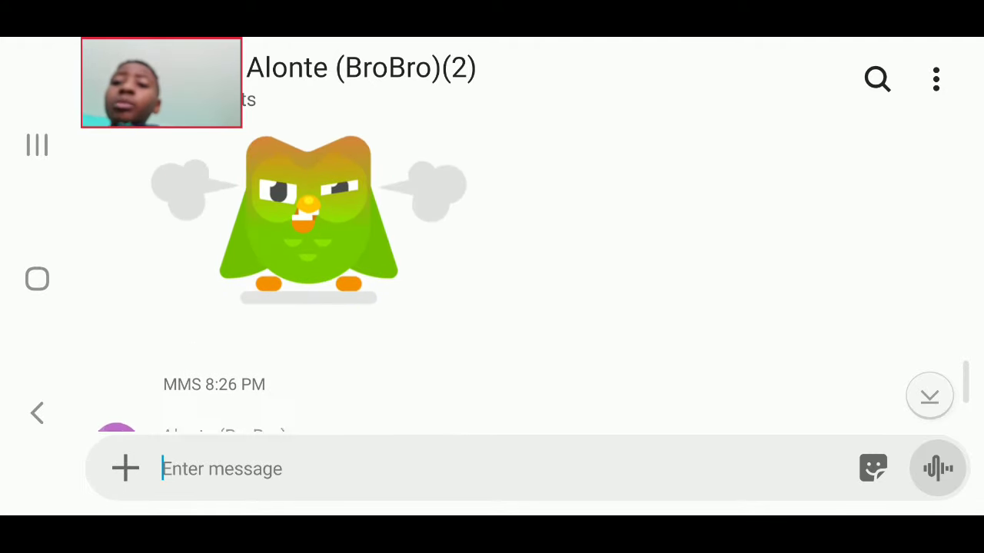
pyautogui.scroll(3)
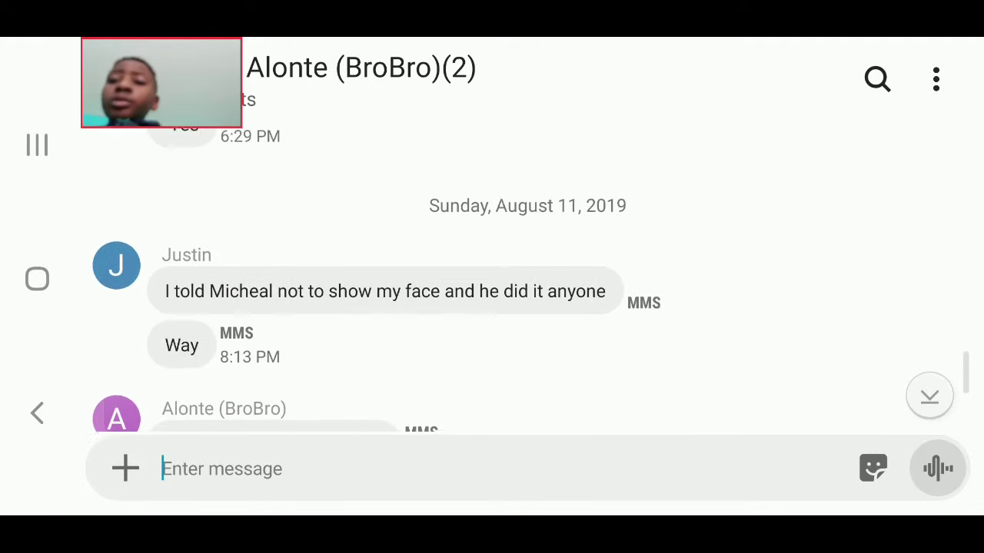
pyautogui.scroll(-3)
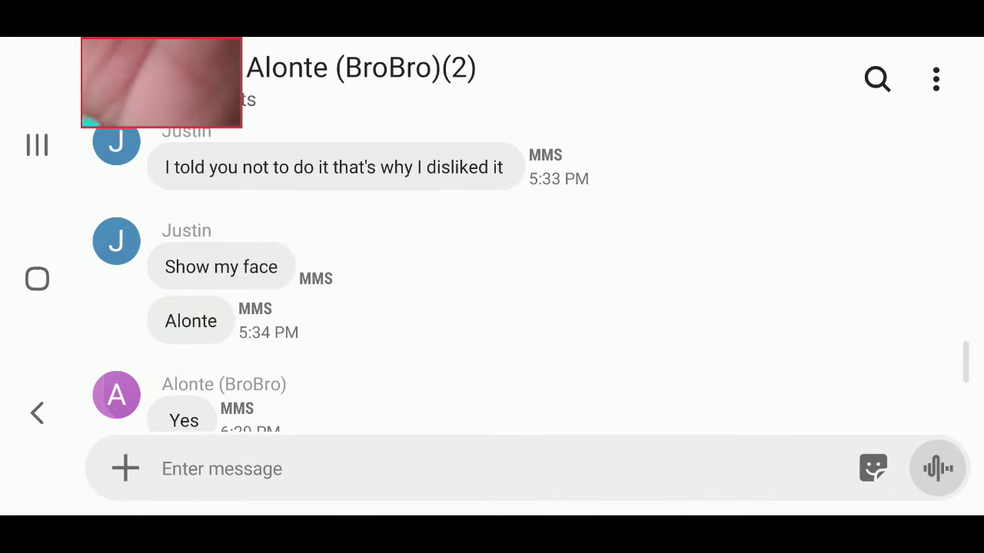
pyautogui.scroll(-3)
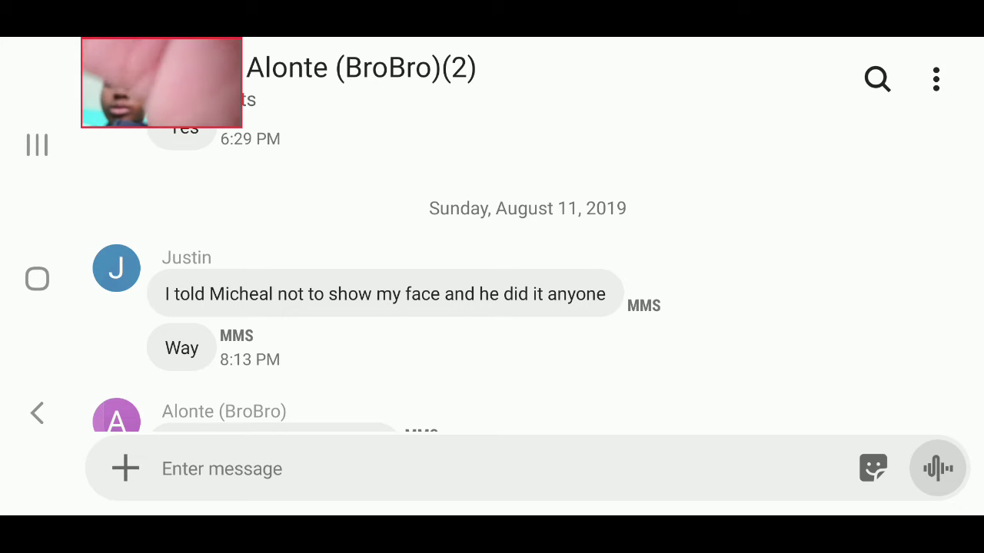
# - Scroll forward past August 11 to the avatar picture and the 'He is stupid' reply
pyautogui.scroll(3)
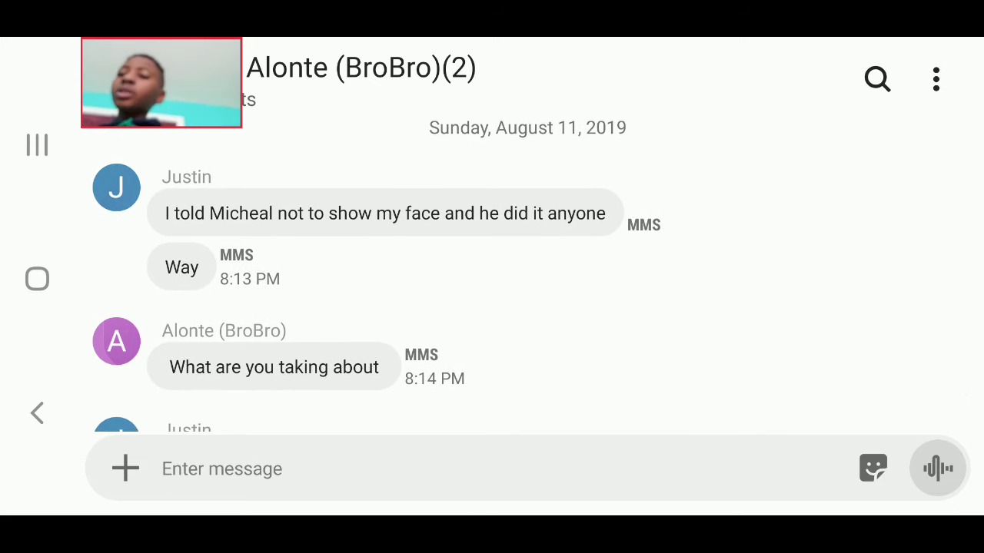
pyautogui.scroll(3)
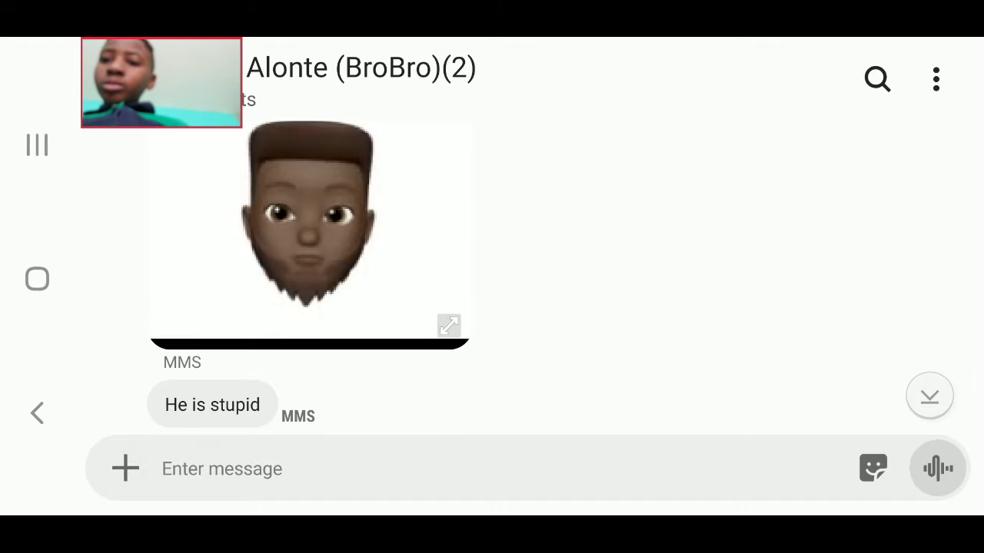
# - Start a reply in the Enter message field with the keyboard up and one character typed
pyautogui.click(308, 216)
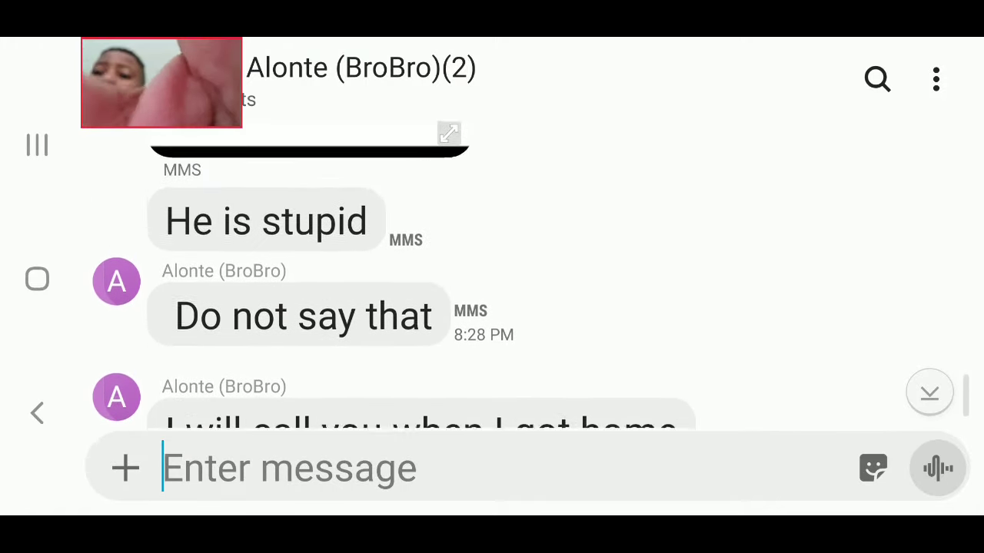
pyautogui.scroll(-3)
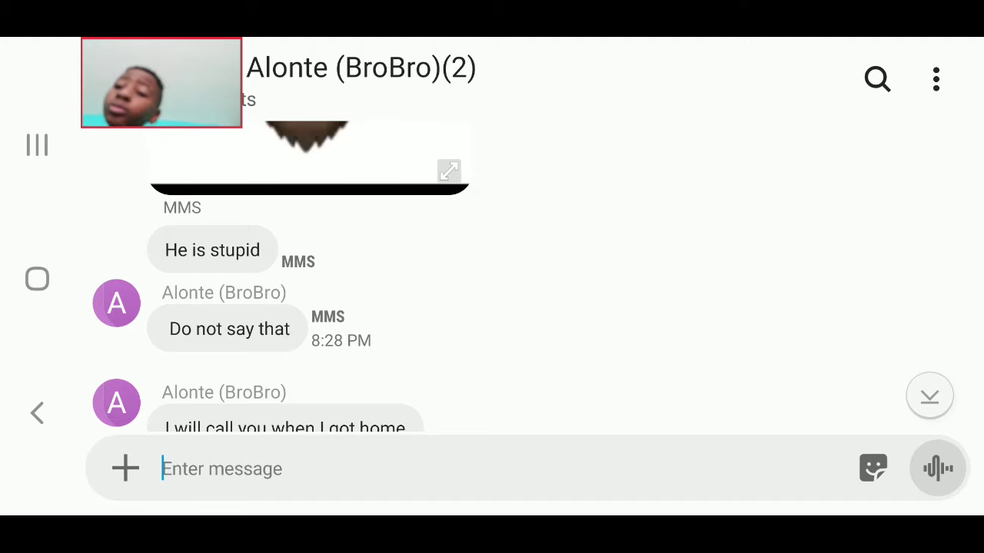
pyautogui.scroll(-3)
pyautogui.write('&')
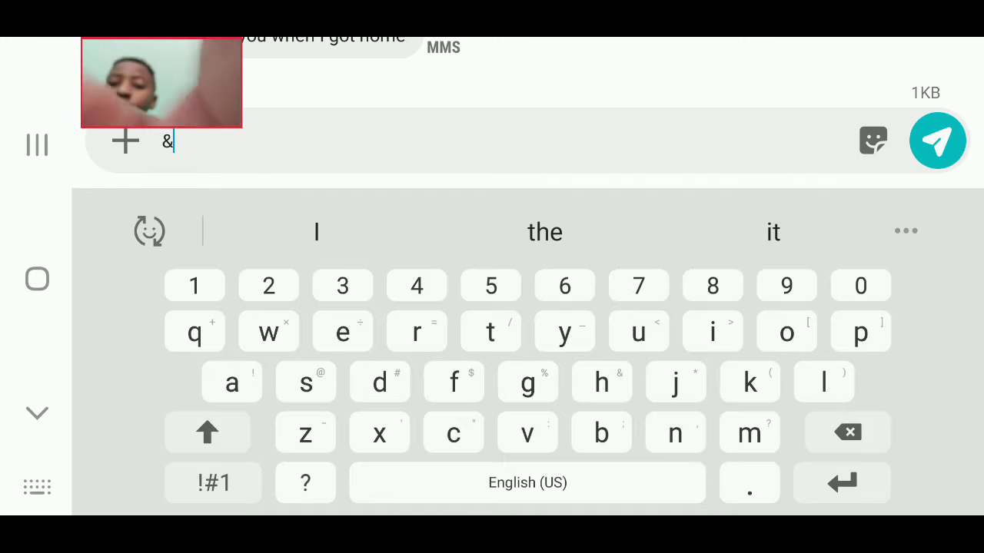
# - Dismiss the keyboard without sending, leaving the 10:52 PM messages ending with 'No' visible
pyautogui.click(938, 140)
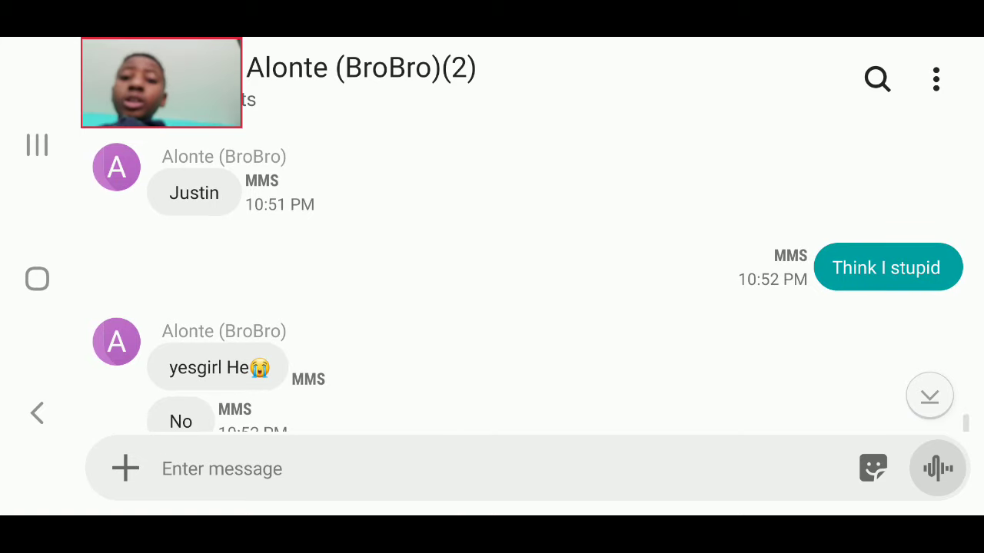
# - Scroll the group chat down to its last 11:49 PM photo message
pyautogui.scroll(3)
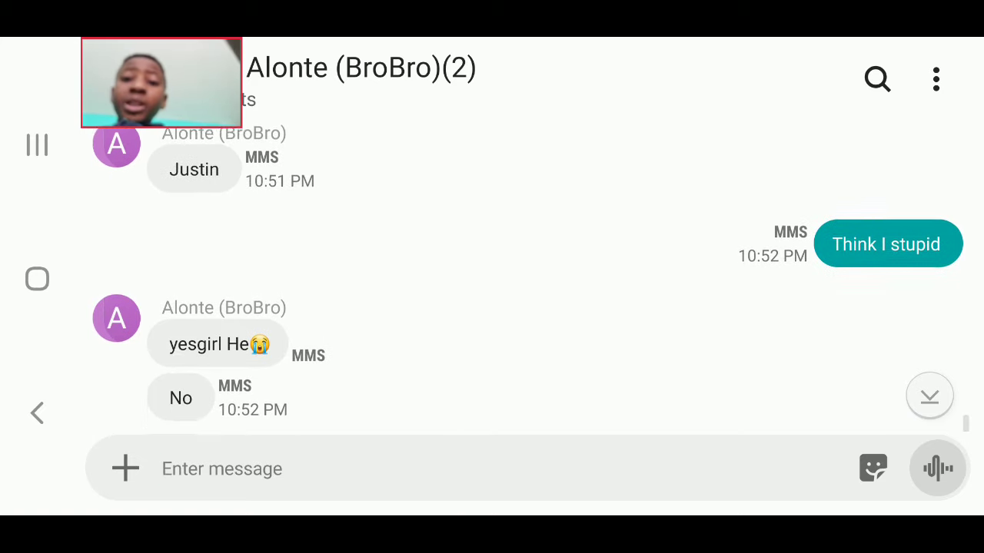
pyautogui.scroll(-3)
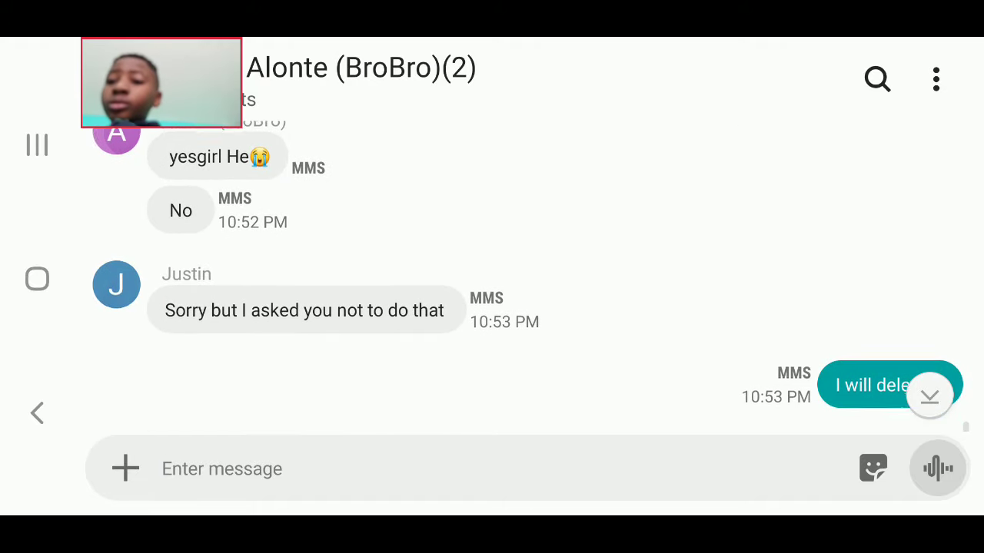
pyautogui.scroll(-3)
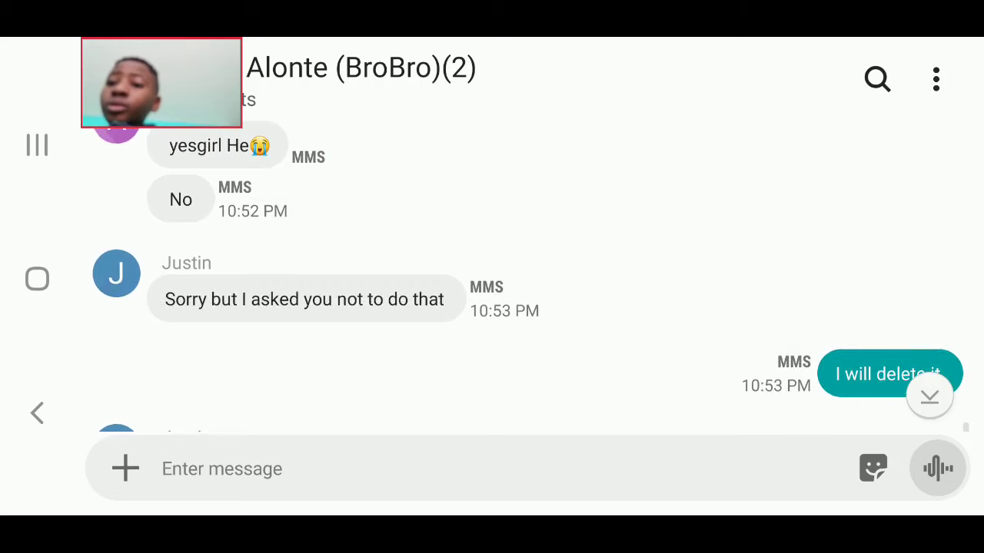
pyautogui.scroll(3)
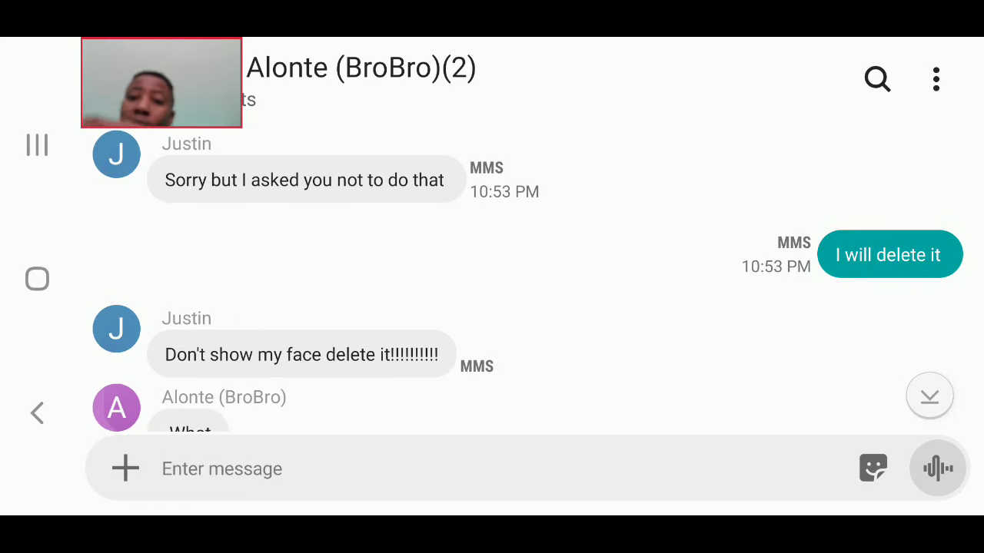
pyautogui.scroll(3)
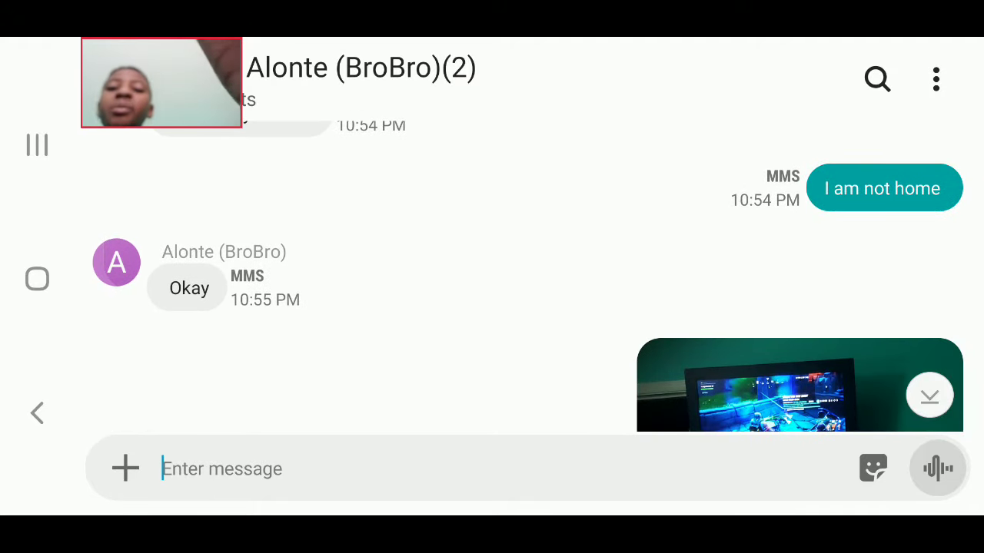
pyautogui.scroll(-3)
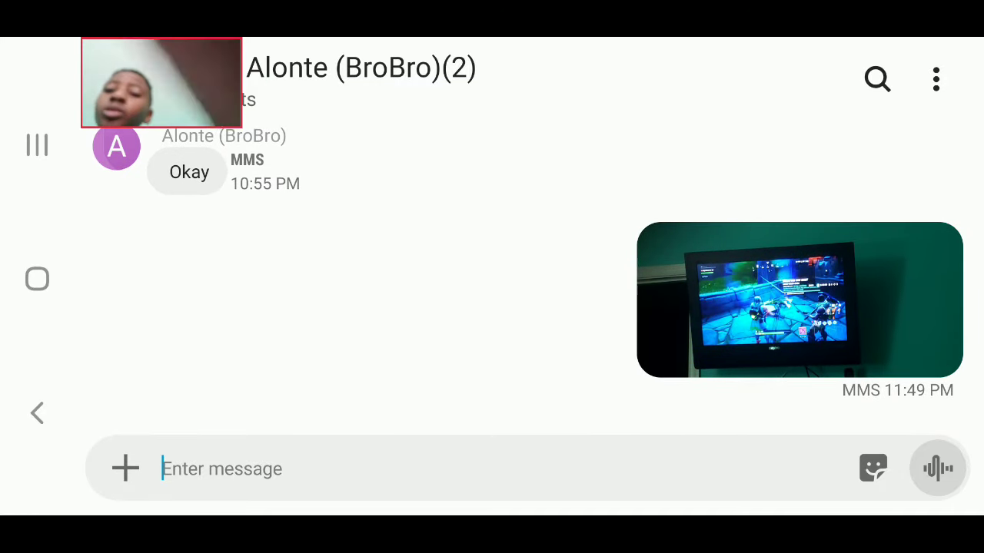
# - Leave Messages for the app drawer and launch Fortnite
pyautogui.click(798, 300)
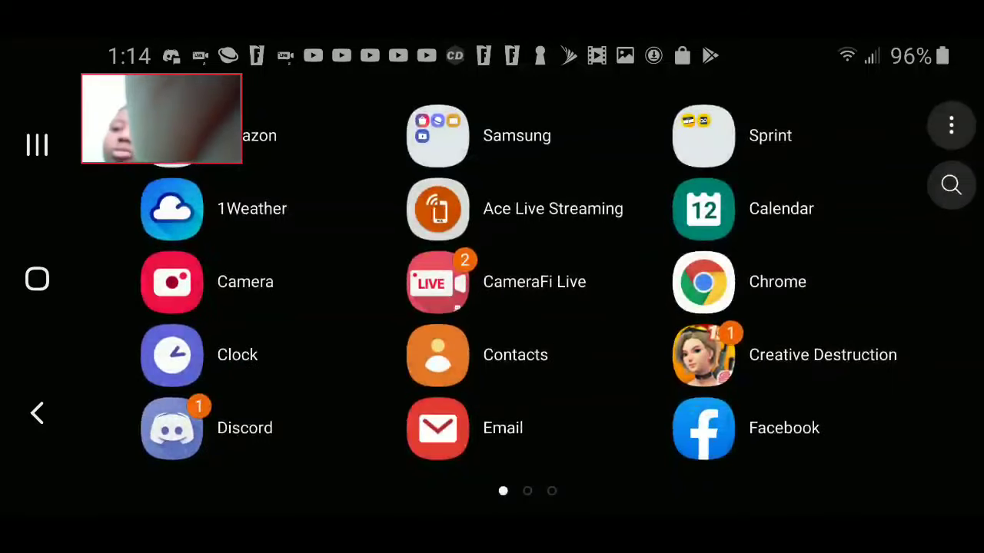
pyautogui.hscroll(-3)
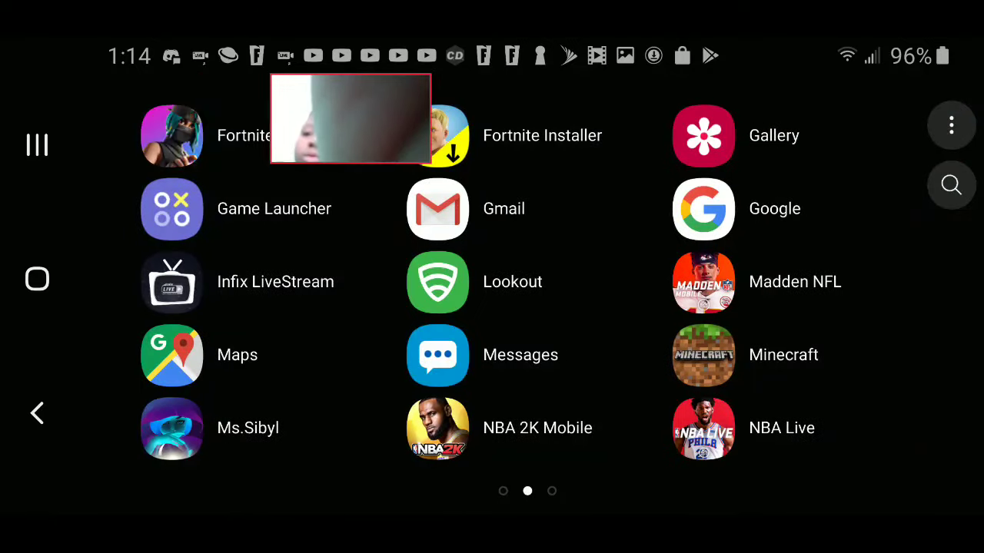
pyautogui.click(172, 135)
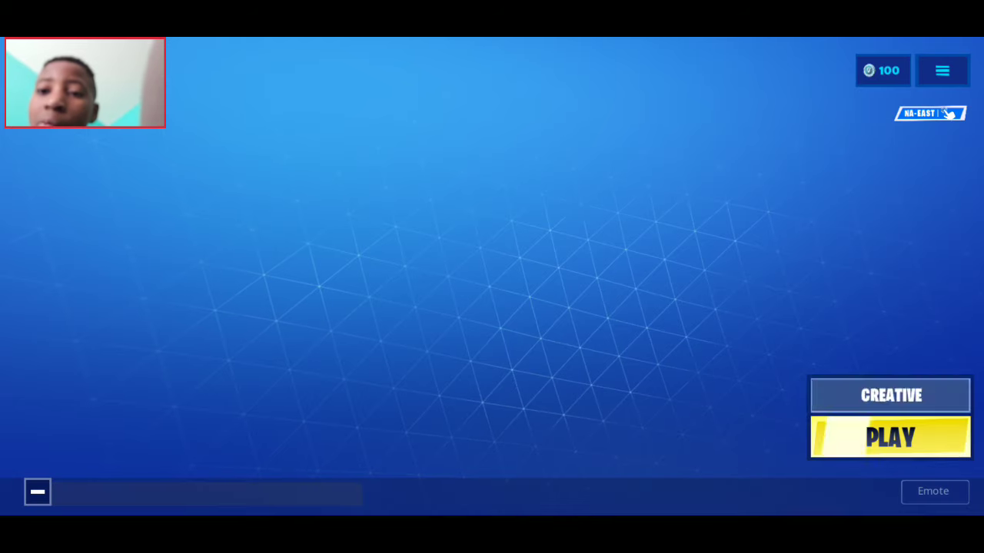
# - Glance at the player menu and V-Bucks store, then bring up the game mode selection with Creative highlighted
pyautogui.click(932, 491)
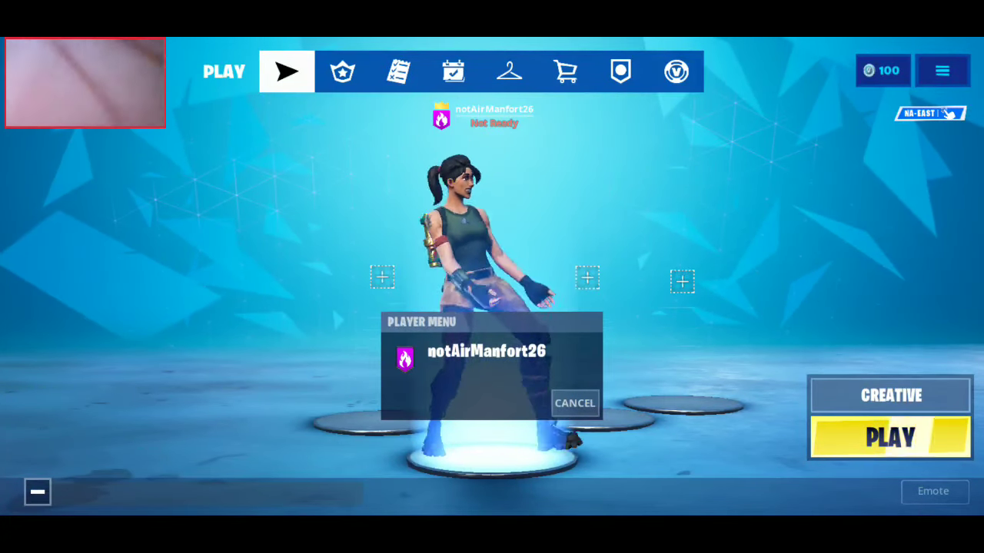
pyautogui.click(575, 403)
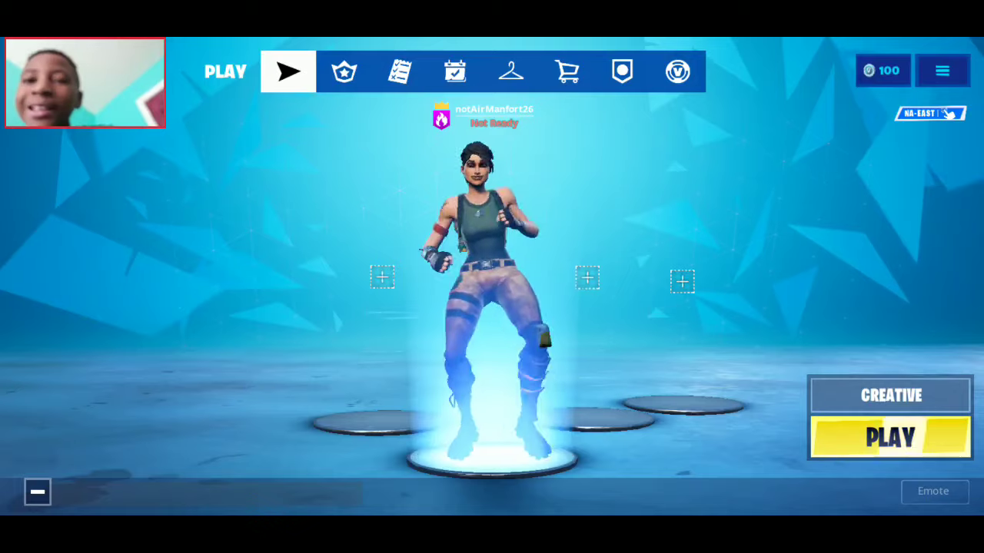
pyautogui.click(676, 71)
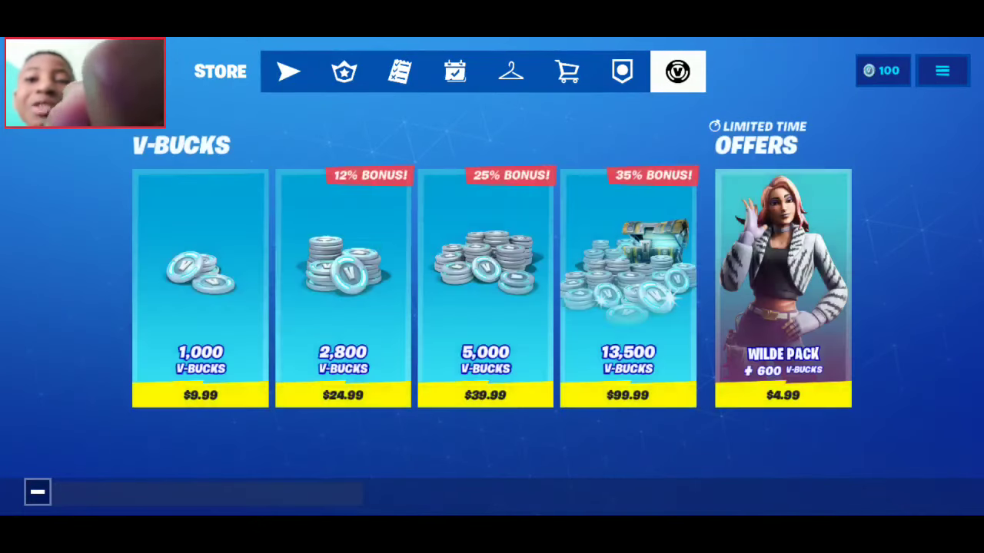
pyautogui.click(288, 70)
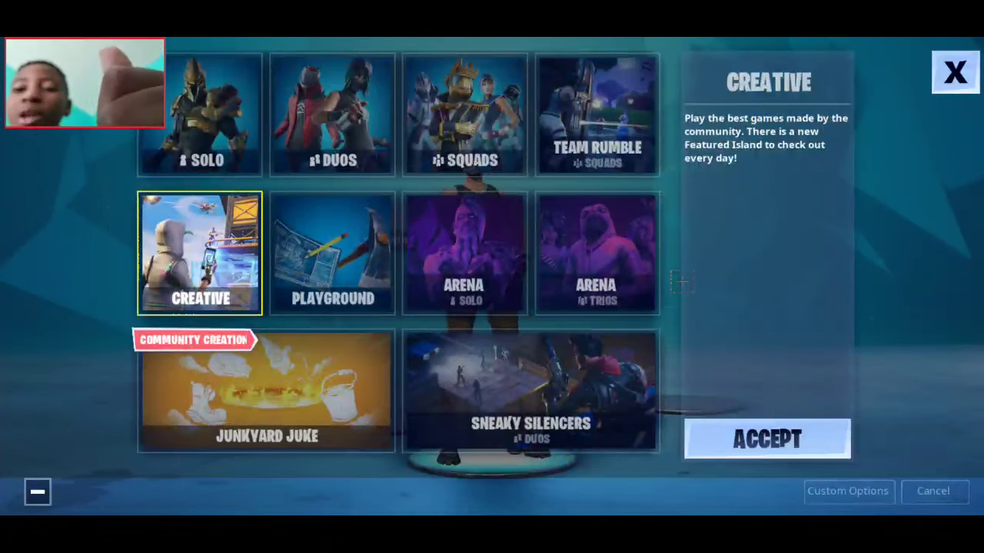
# - Set the lobby game mode to Solo
pyautogui.click(200, 114)
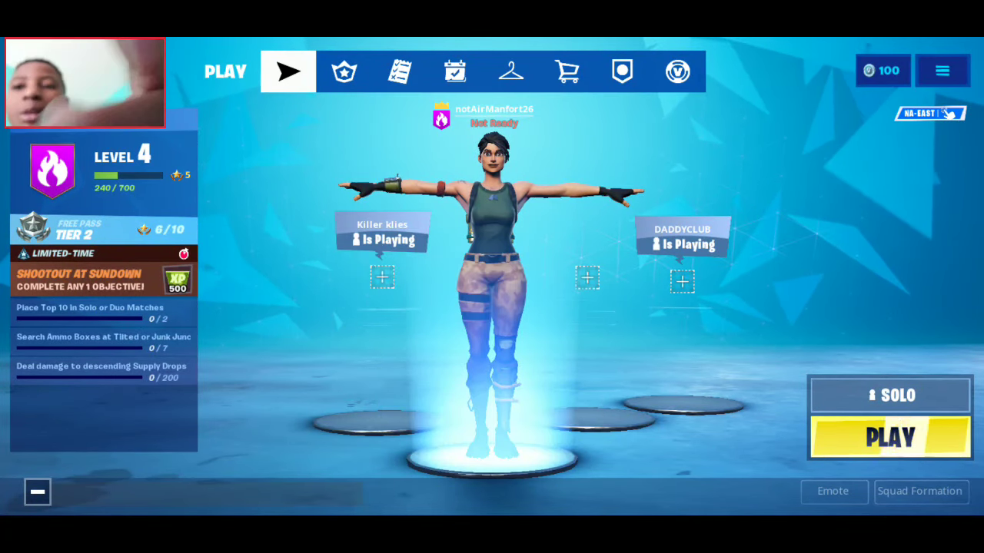
# - Play a few dance emotes in the Solo lobby and dismiss the player menu
pyautogui.click(833, 492)
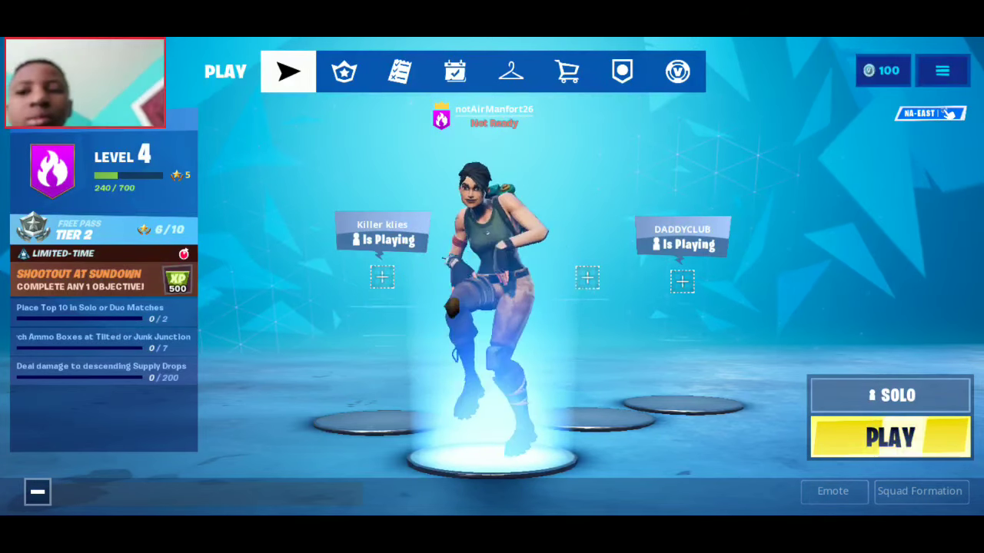
pyautogui.click(833, 492)
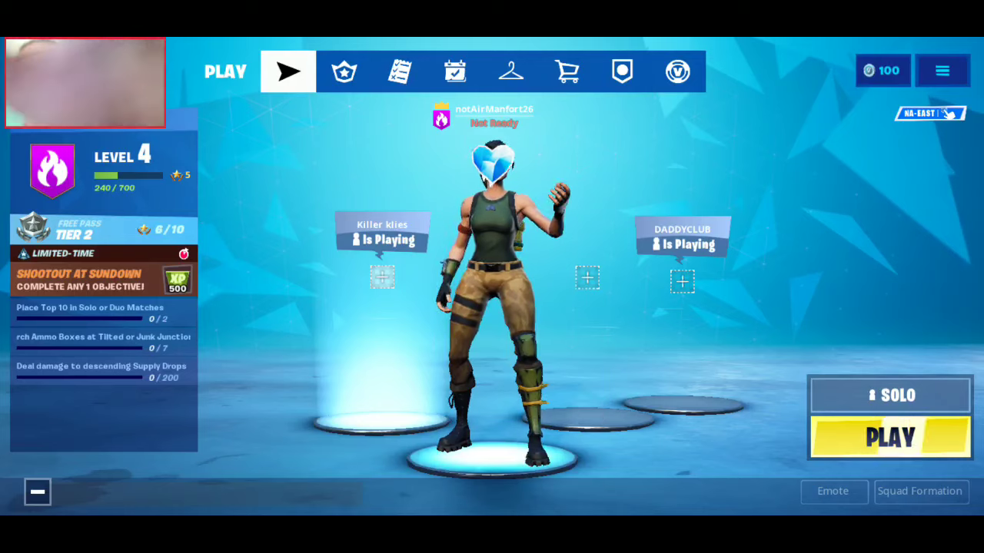
pyautogui.click(833, 492)
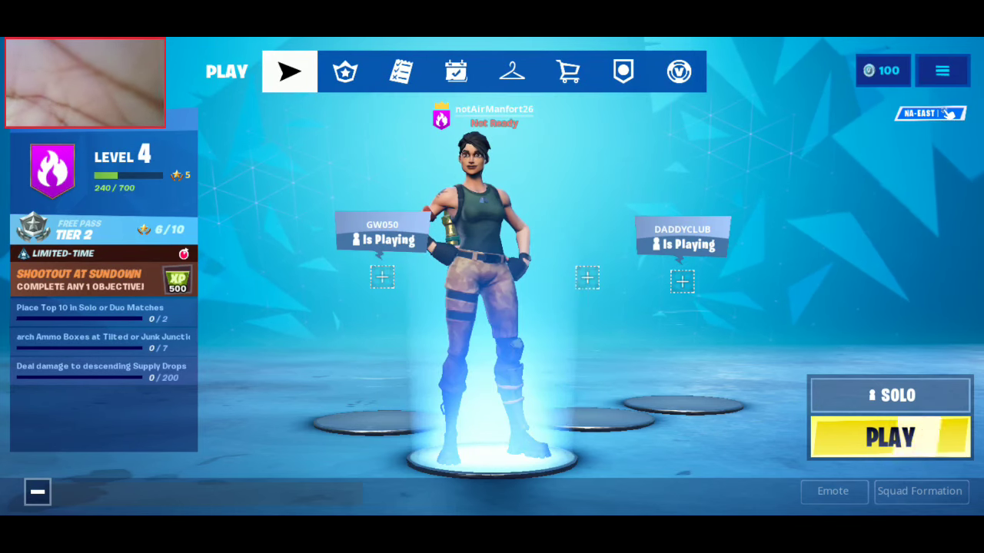
pyautogui.click(833, 492)
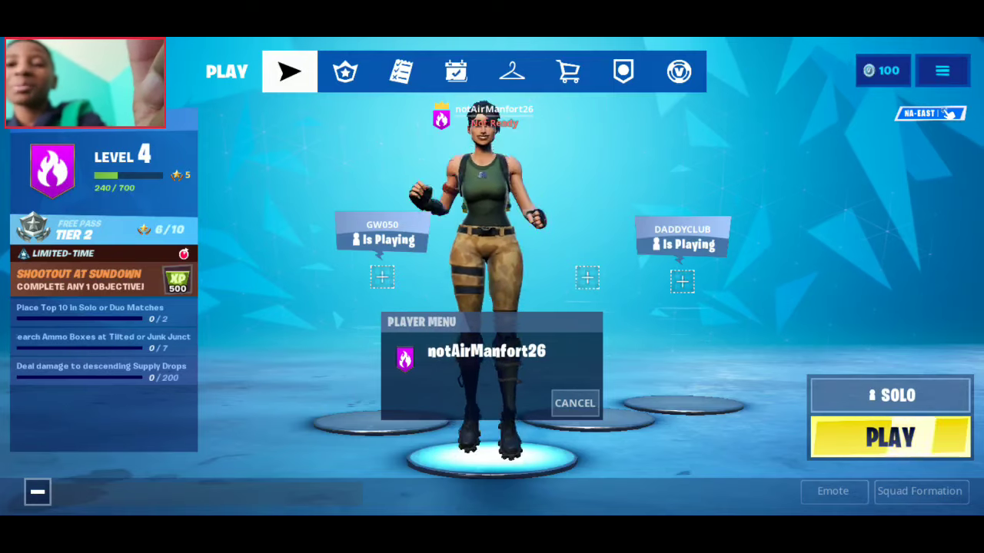
pyautogui.click(575, 402)
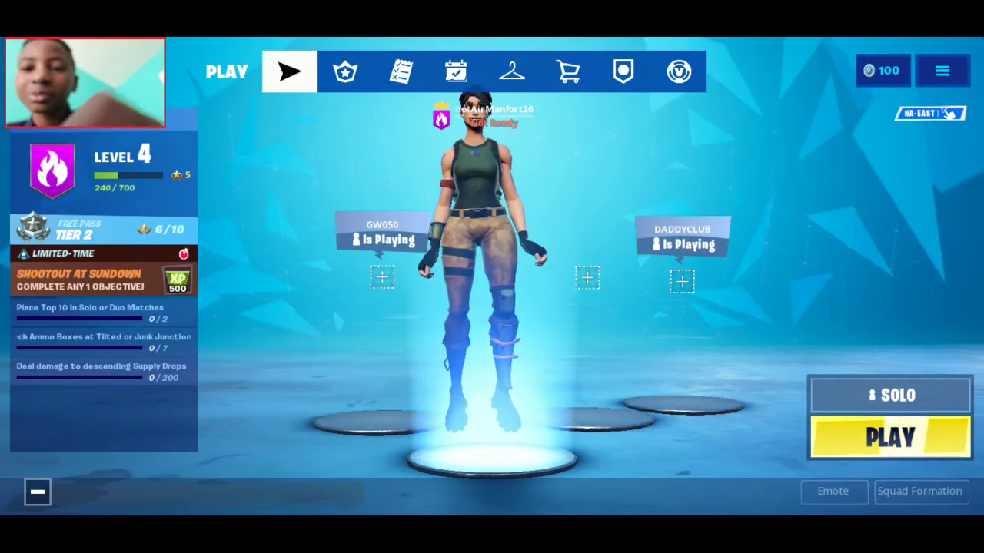
# - Bring up the CameraFi Live controls and stop the live stream
pyautogui.click(833, 492)
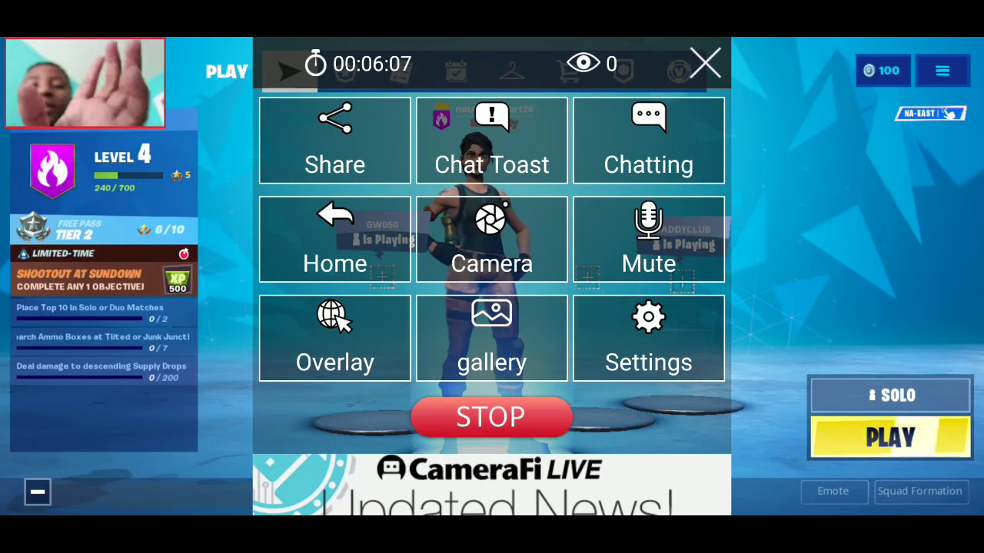
pyautogui.click(704, 63)
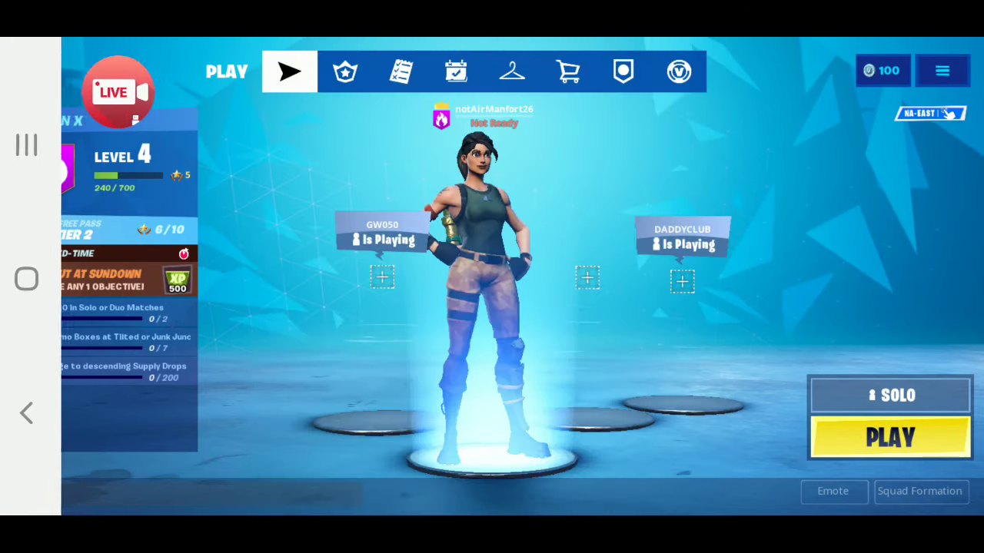